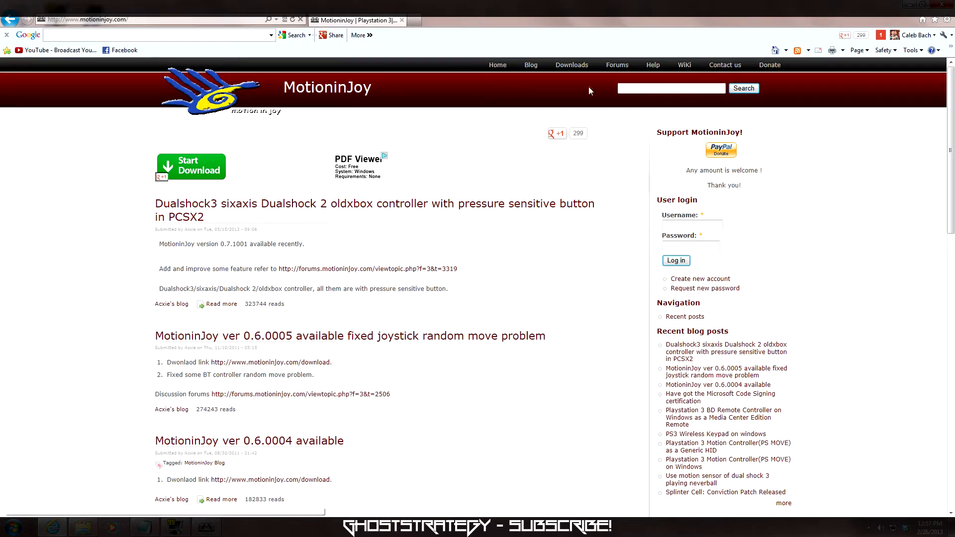
# Step: Download MotioninJoy_071001_signed.zip via the version 0.7.1000 'site 1' link to the desktop
pyautogui.click(571, 65)
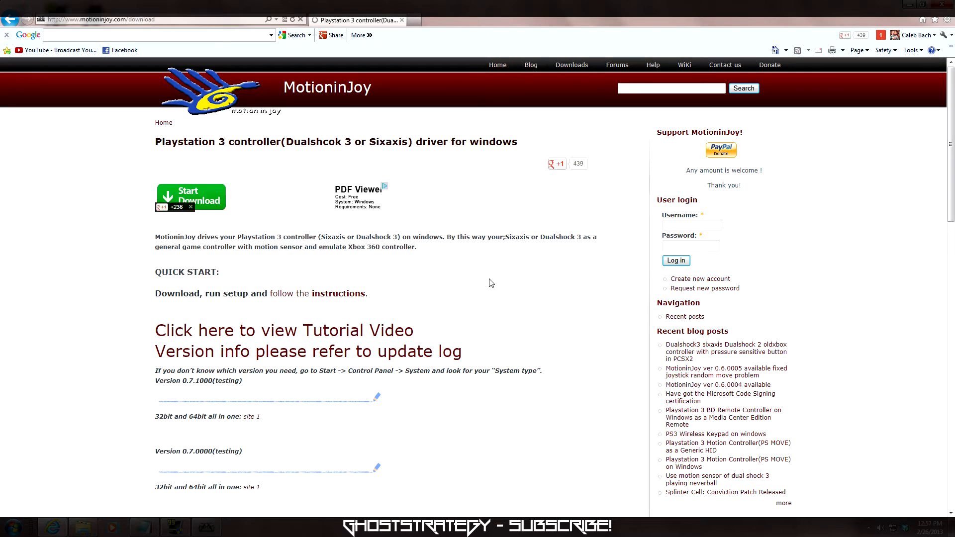
pyautogui.moveTo(250, 417)
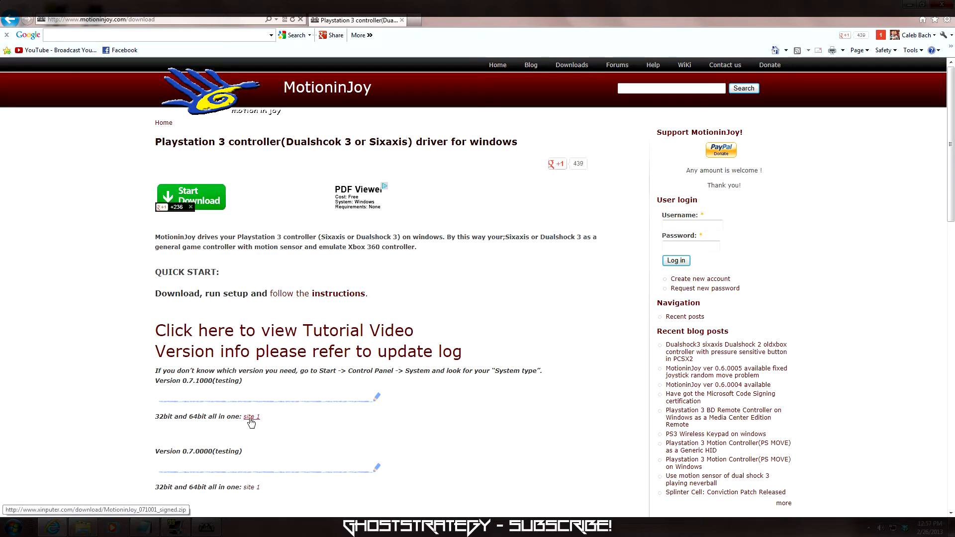
pyautogui.click(251, 416)
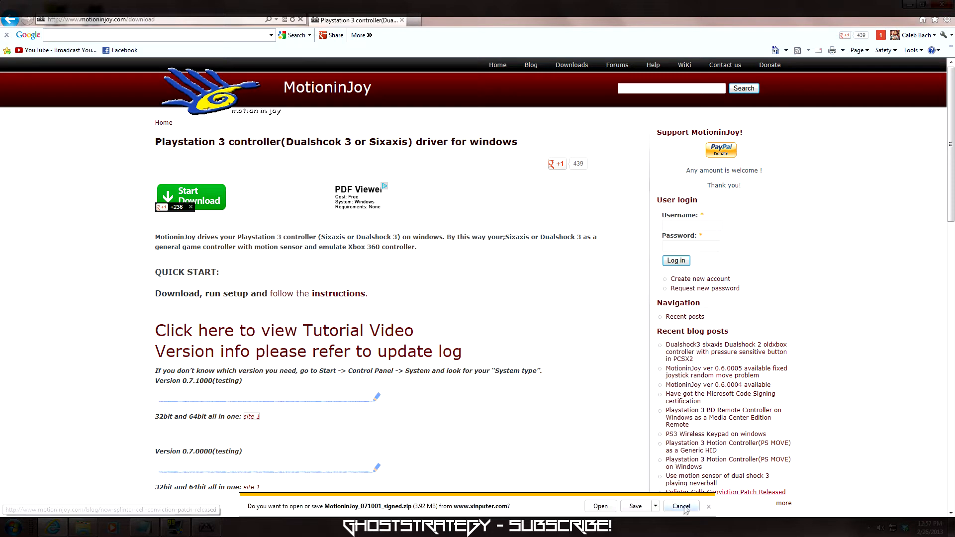
pyautogui.click(653, 506)
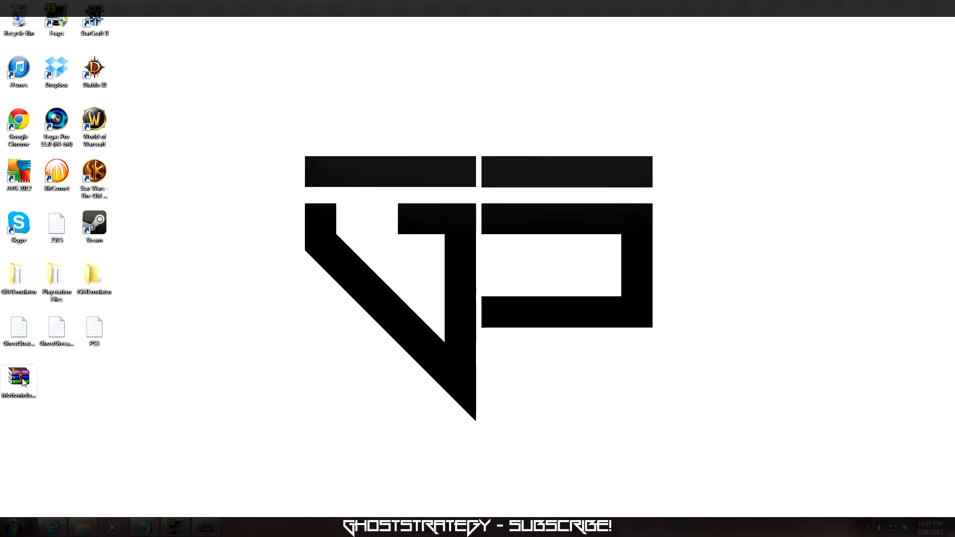
# Step: Extract the driver zip onto the desktop and run its installer past the welcome page
pyautogui.rightClick(19, 381)
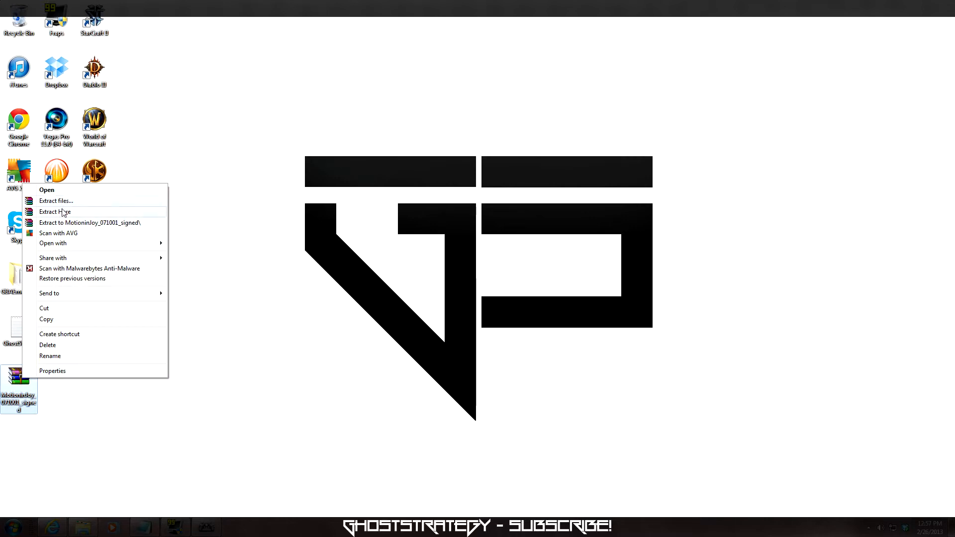
pyautogui.click(54, 212)
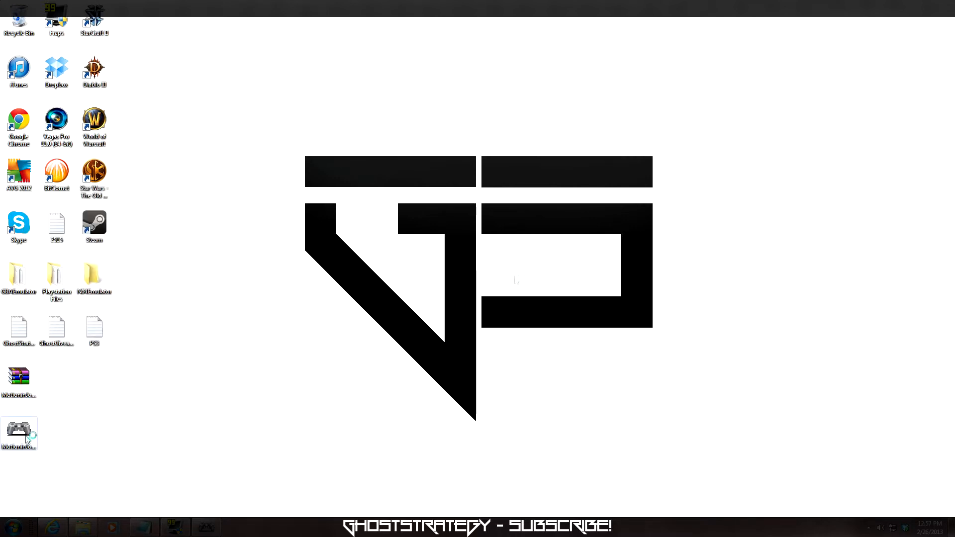
pyautogui.doubleClick(19, 432)
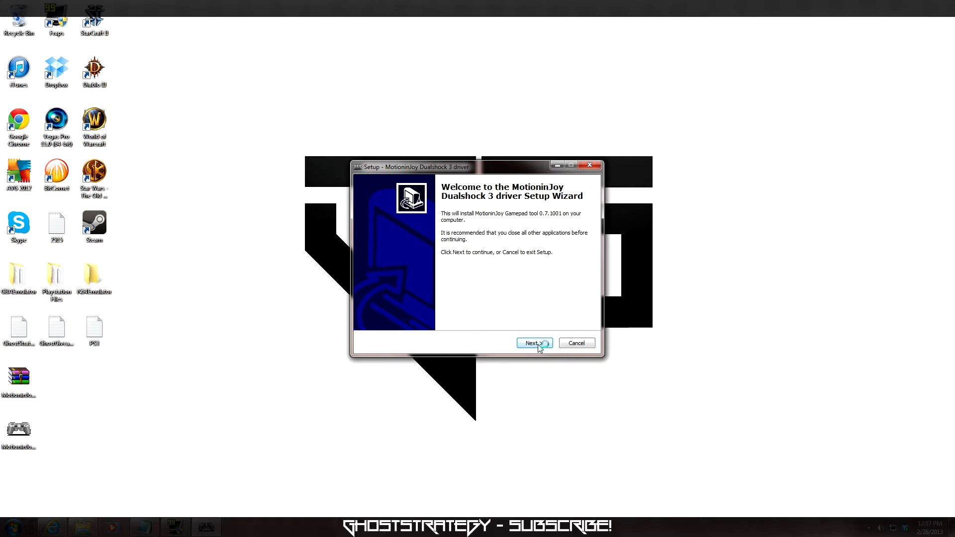
pyautogui.click(531, 343)
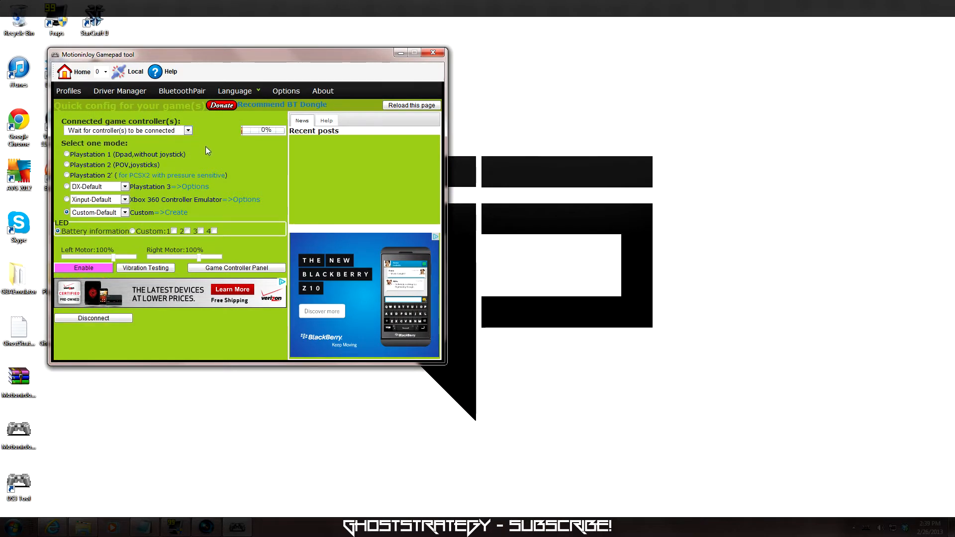
pyautogui.moveTo(355, 203)
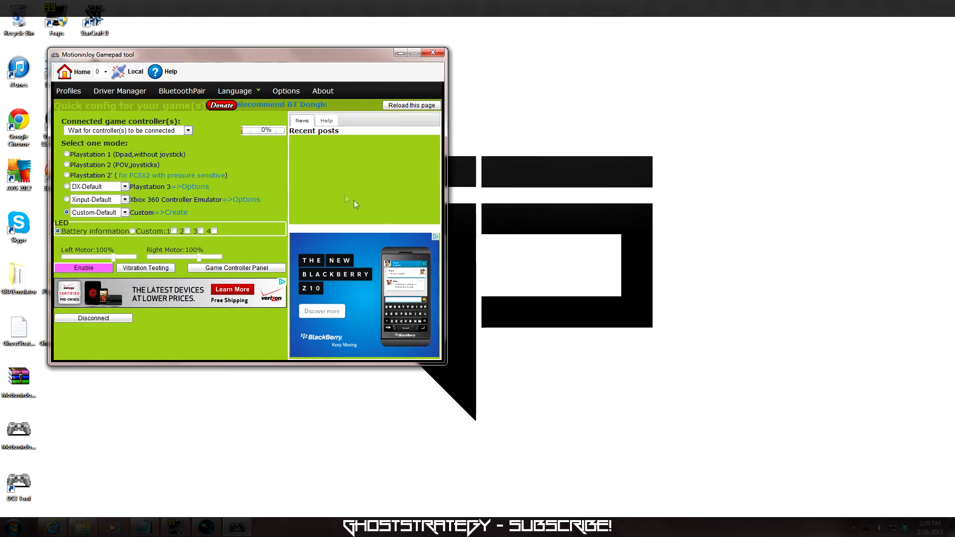
pyautogui.moveTo(108, 140)
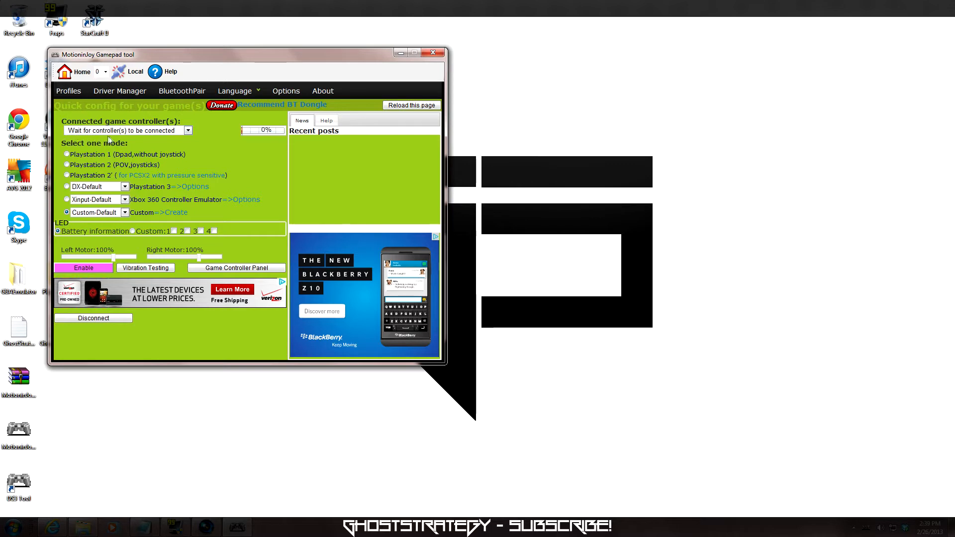
pyautogui.moveTo(129, 116)
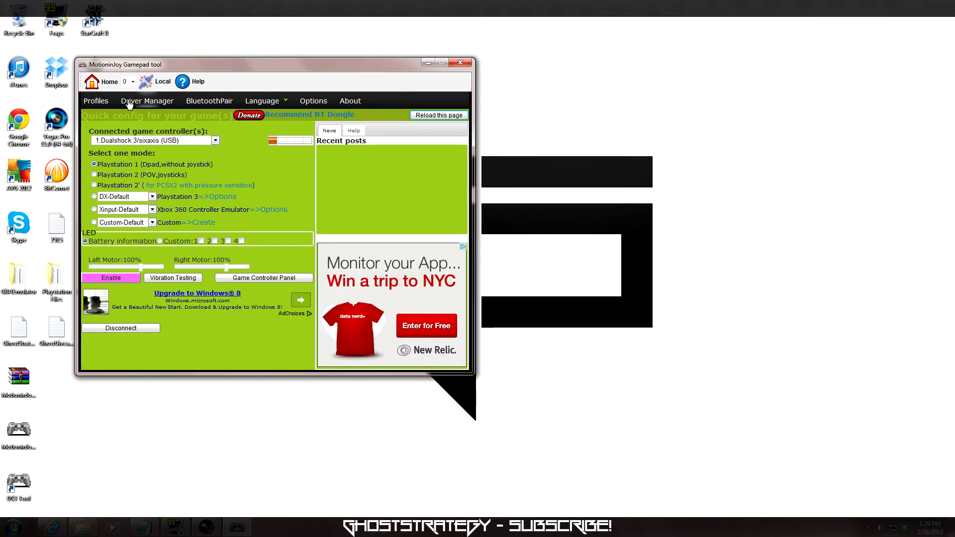
# Step: Load the MotioninJoy driver on Port_#0001.Hub_#0001, approving the Windows Security install prompt
pyautogui.click(146, 100)
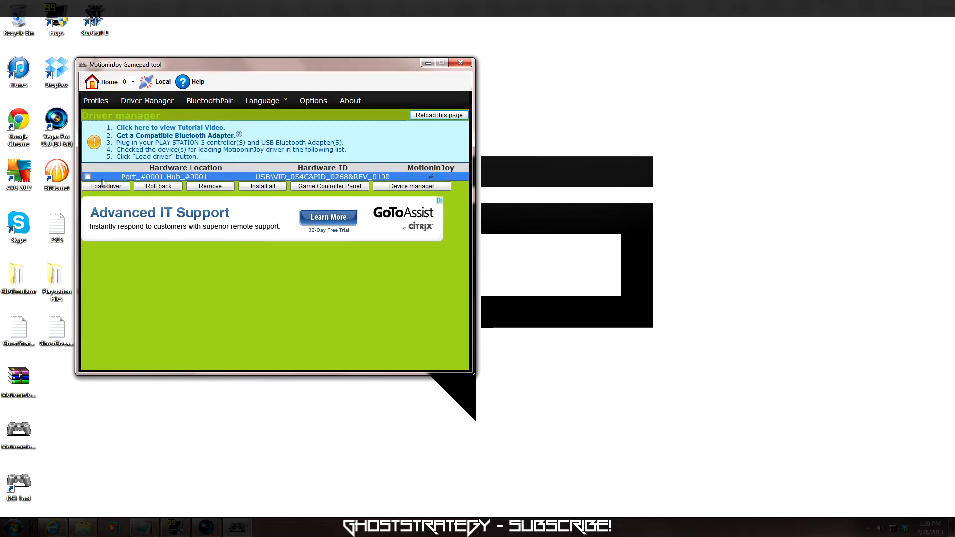
pyautogui.click(87, 176)
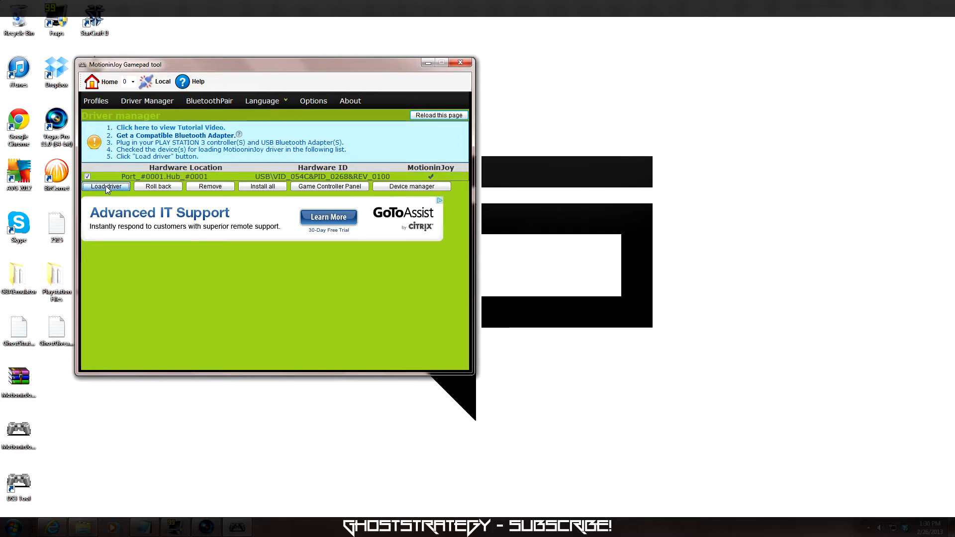
pyautogui.moveTo(128, 188)
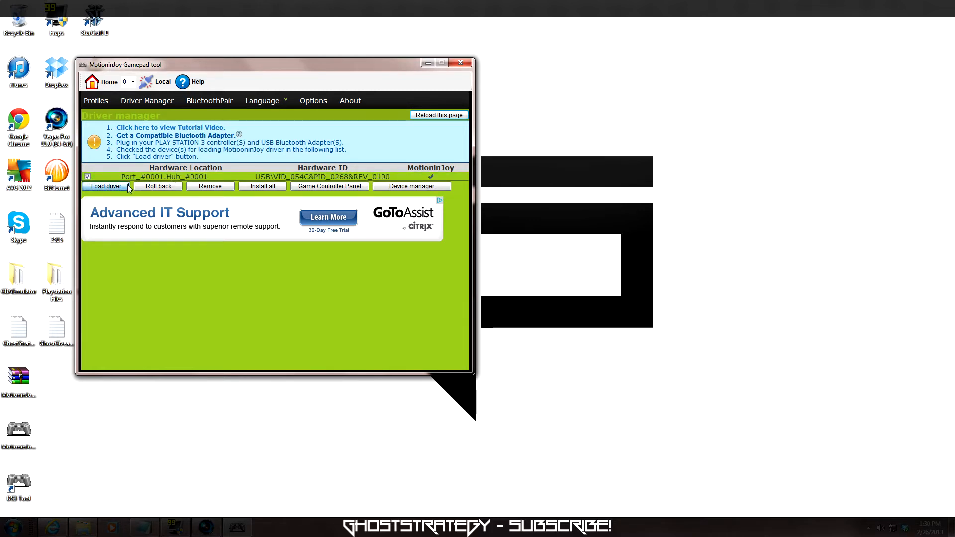
pyautogui.click(106, 187)
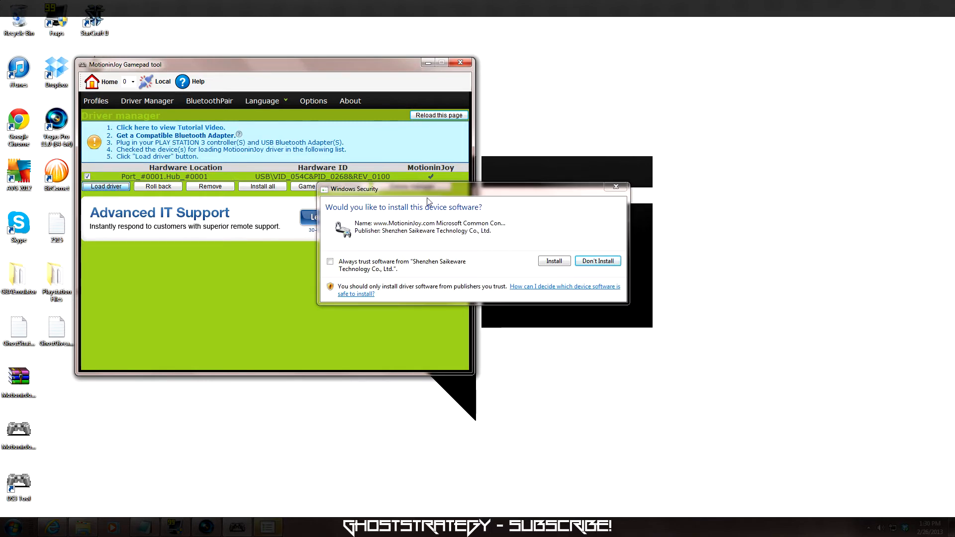
pyautogui.click(553, 261)
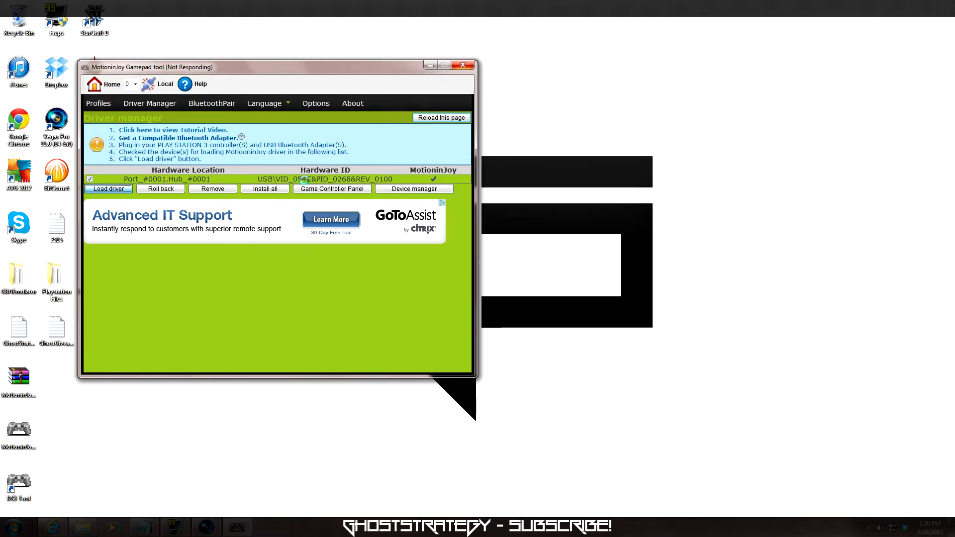
pyautogui.click(108, 188)
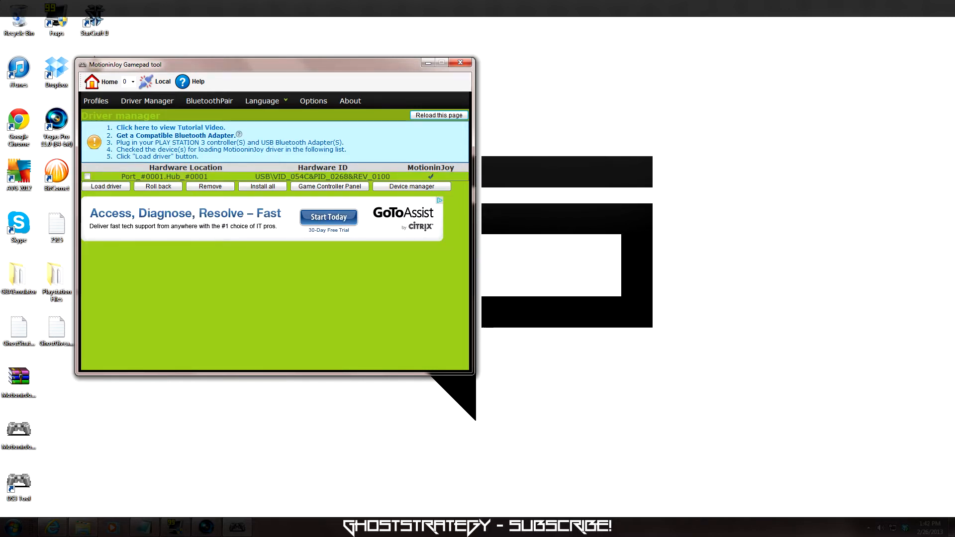
# Step: Switch the Dualshock 3 to Playstation 3 DX-Default mode on the Profiles page
pyautogui.click(95, 100)
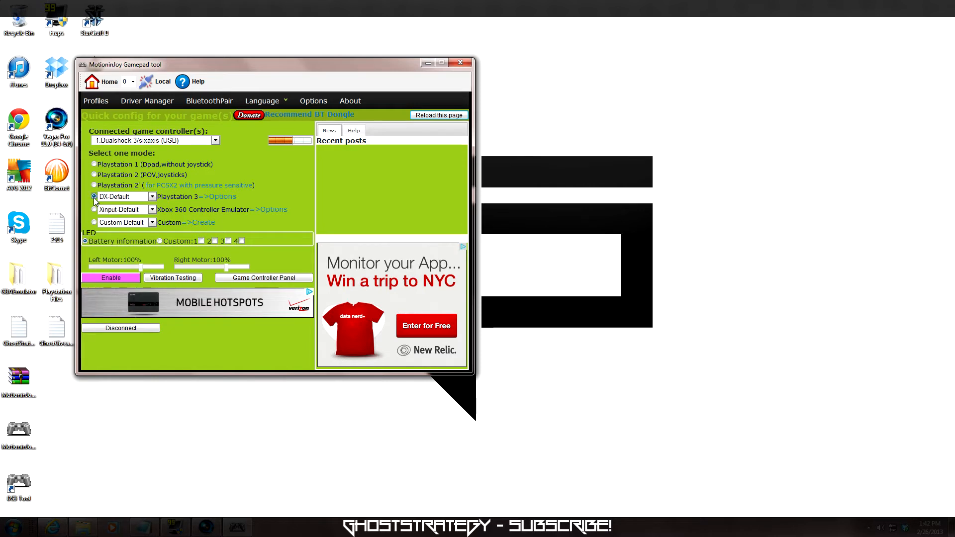
pyautogui.click(94, 196)
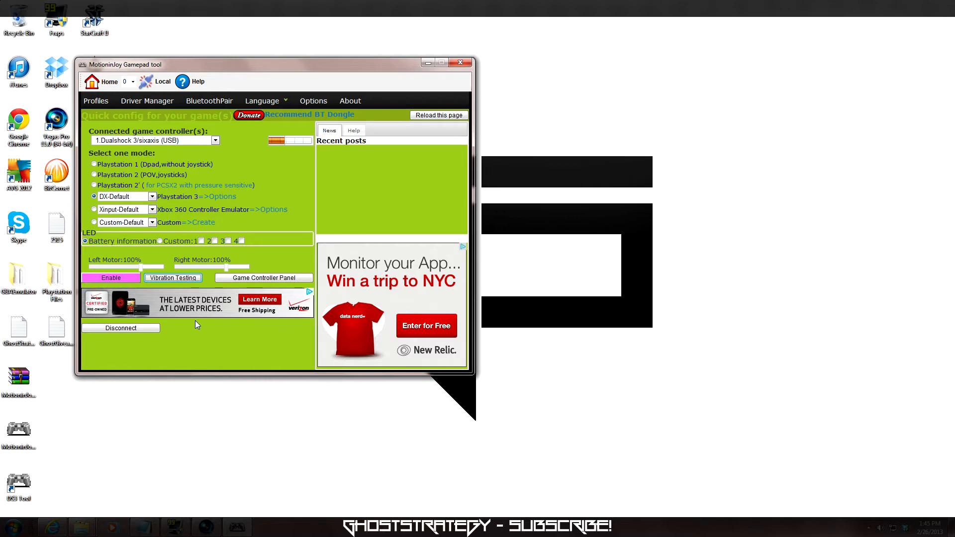
pyautogui.moveTo(264, 278)
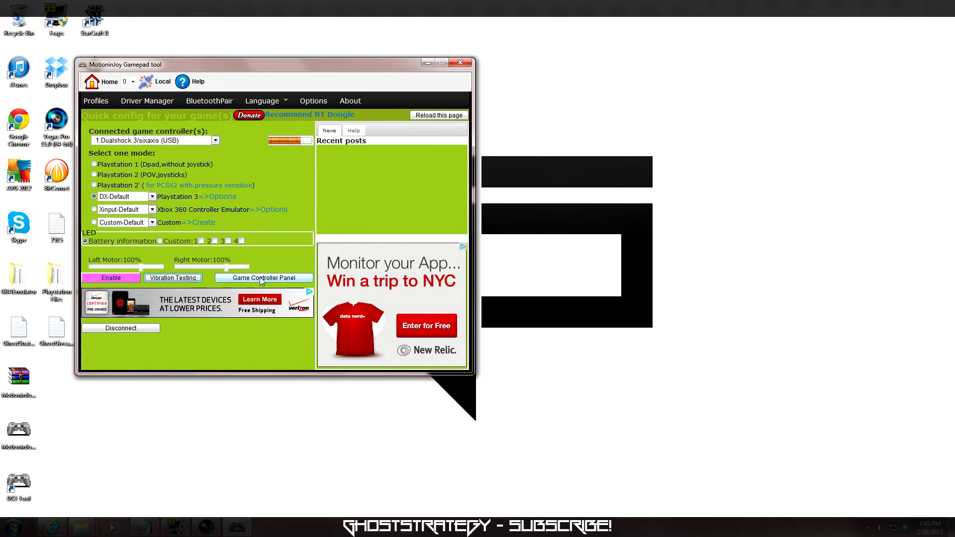
# Step: Open the Game Controller Panel and view the MotioninJoy Virtual Game Controller's test properties
pyautogui.click(264, 277)
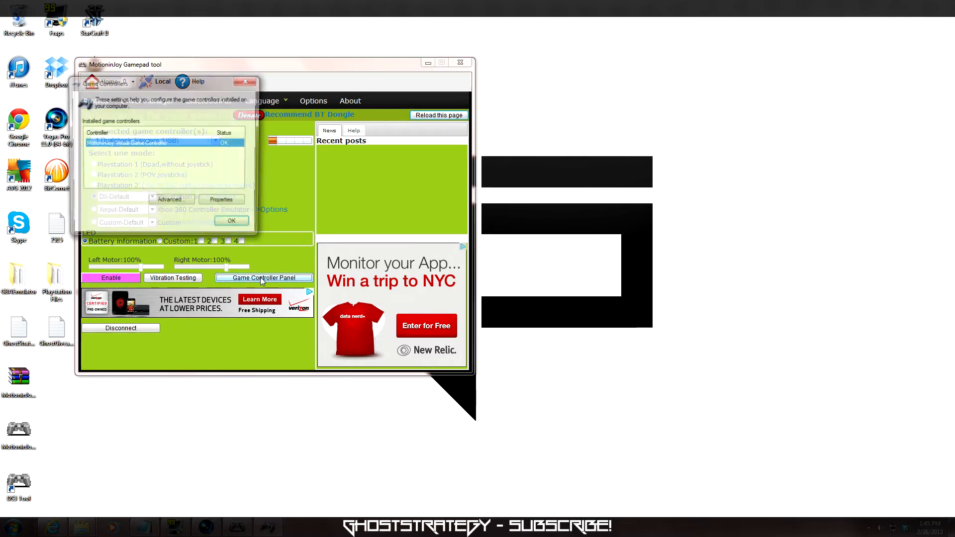
pyautogui.click(223, 202)
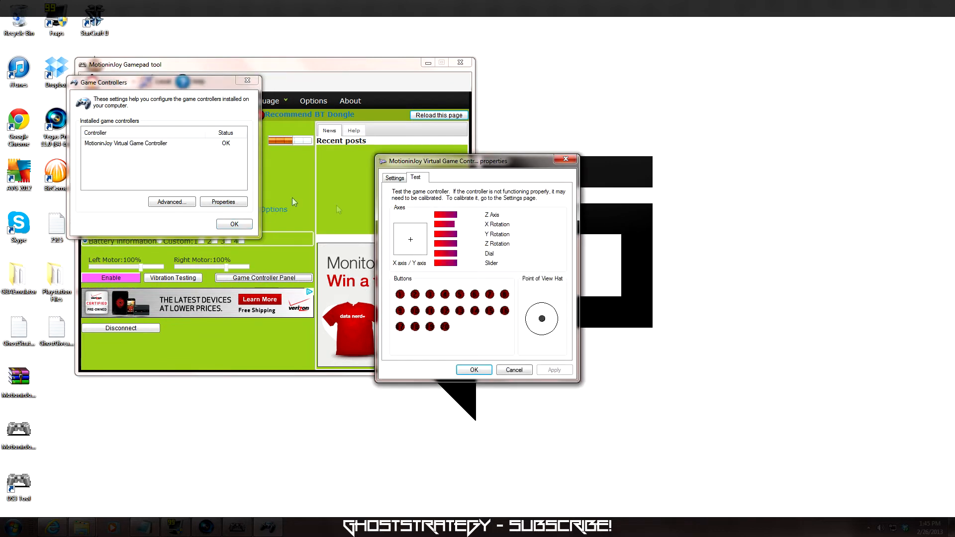
pyautogui.moveTo(502, 310)
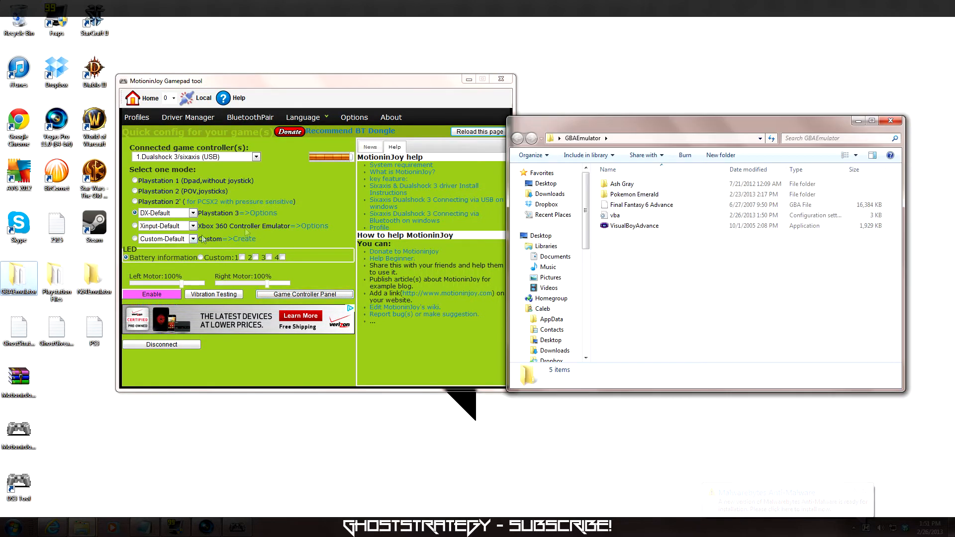
# Step: Launch VisualBoyAdvance from GBAEmulator and review its Options > Joypad > Configure mappings
pyautogui.click(635, 225)
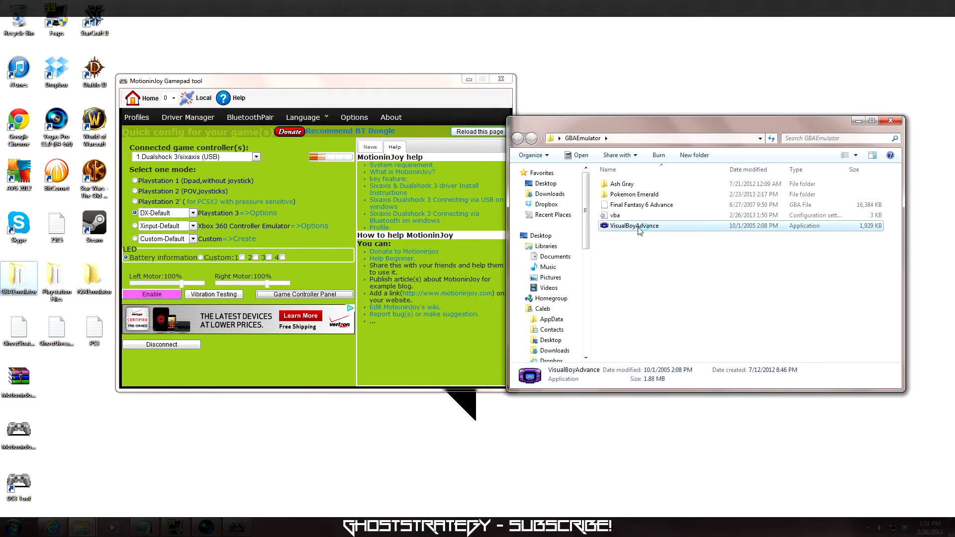
pyautogui.doubleClick(635, 226)
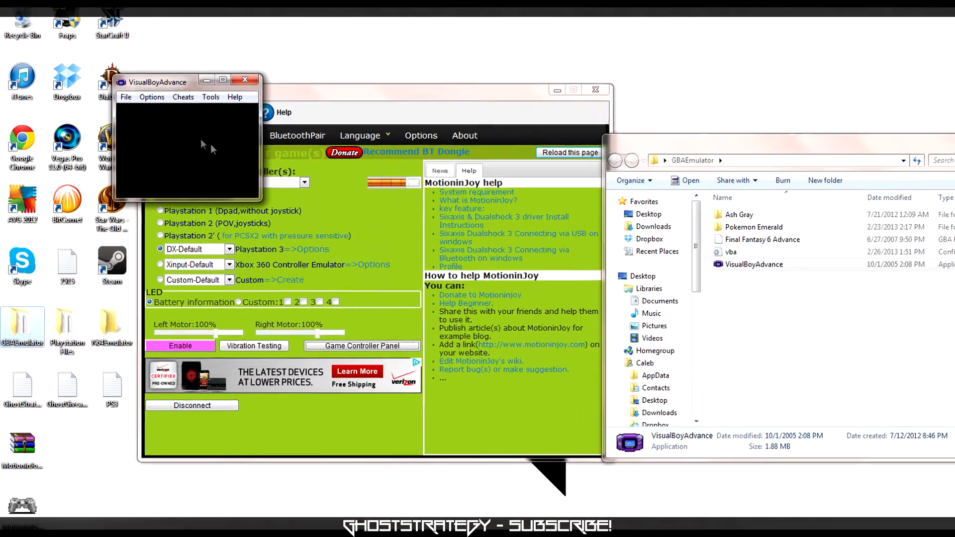
pyautogui.click(152, 97)
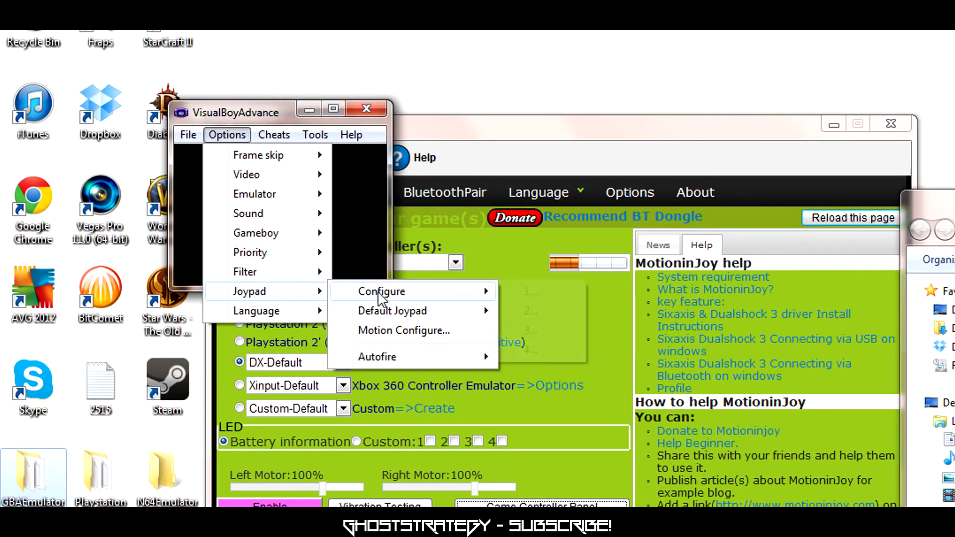
pyautogui.click(381, 291)
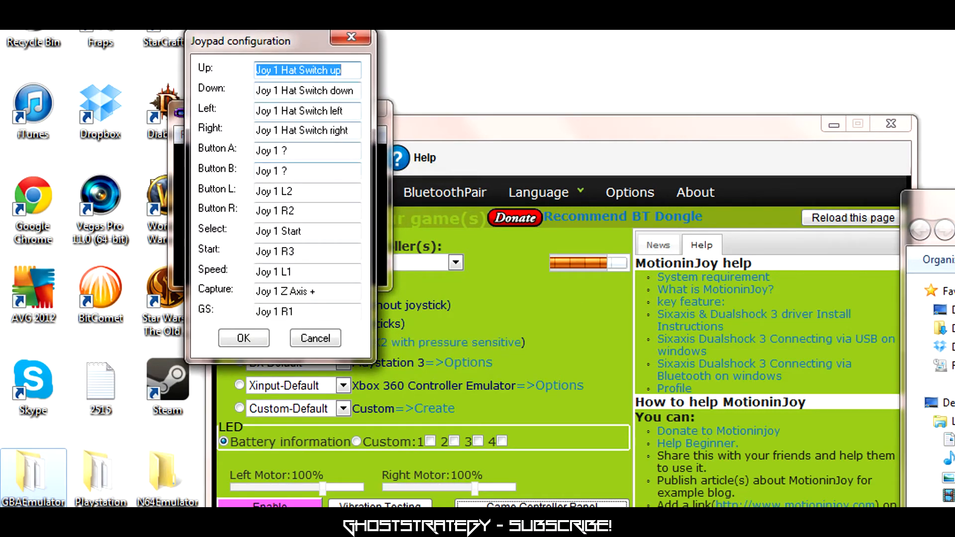
pyautogui.click(243, 338)
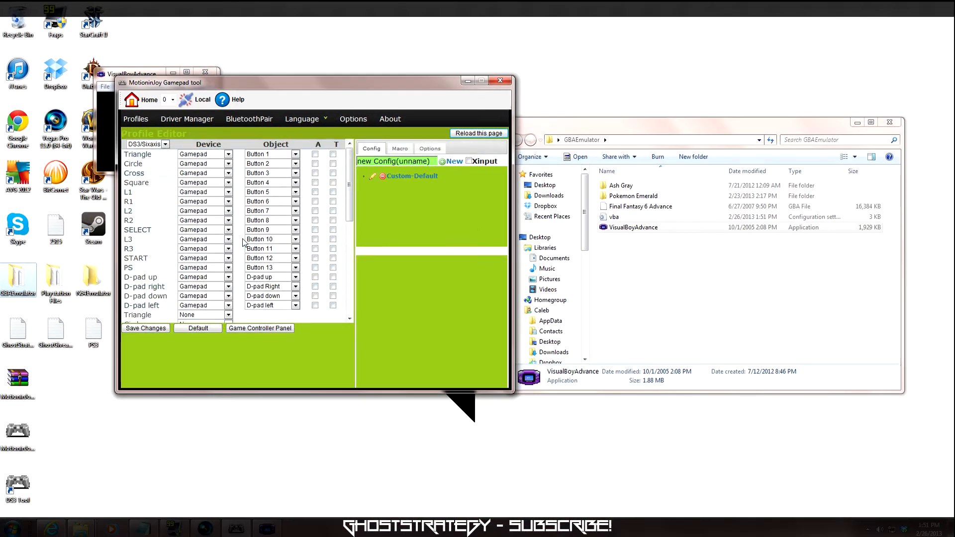
# Step: Set Cross and Circle devices to mouse, with Left Button and Right Button objects
pyautogui.scroll(-3)
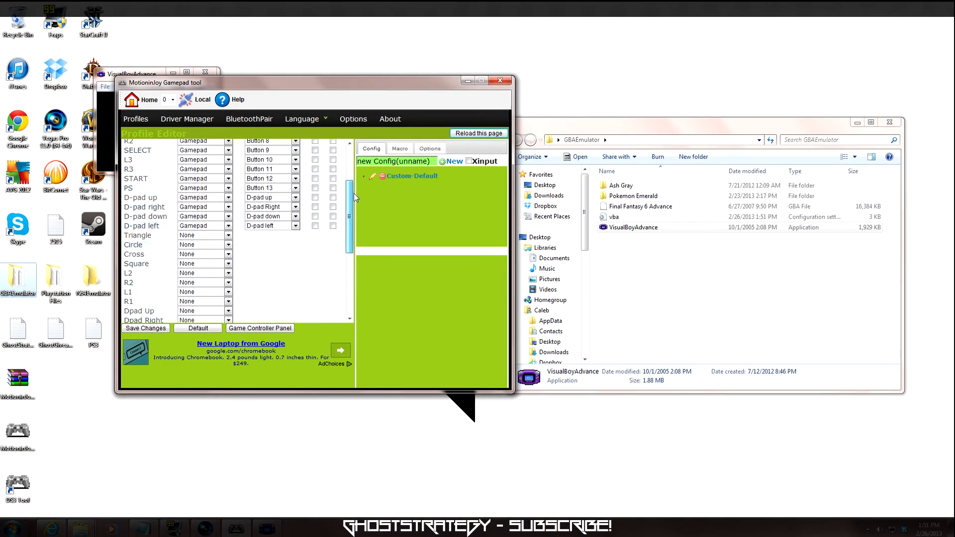
pyautogui.scroll(-3)
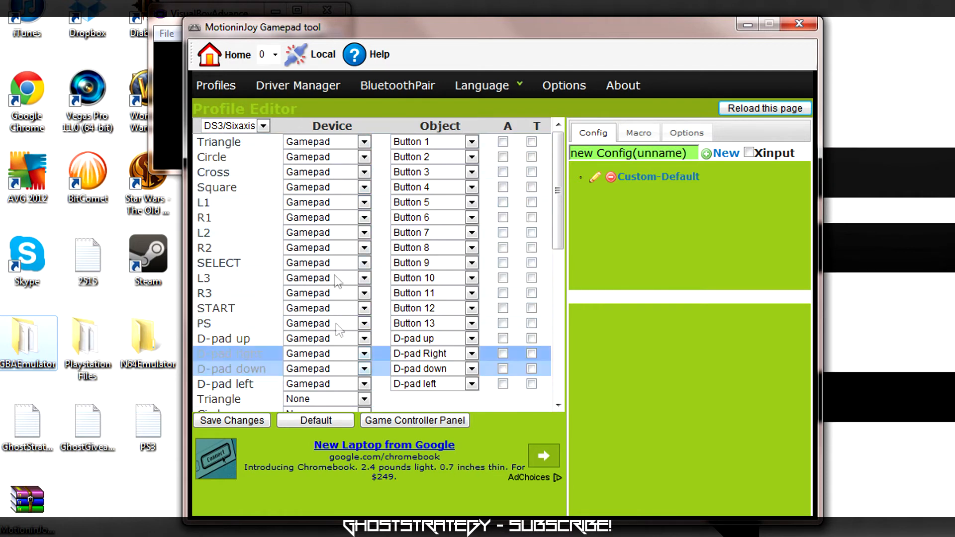
pyautogui.click(231, 293)
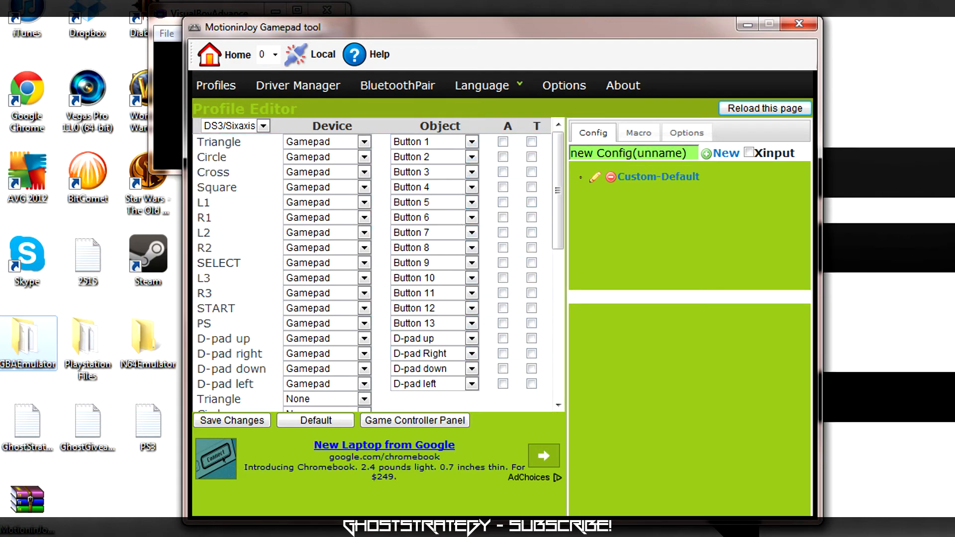
pyautogui.click(213, 171)
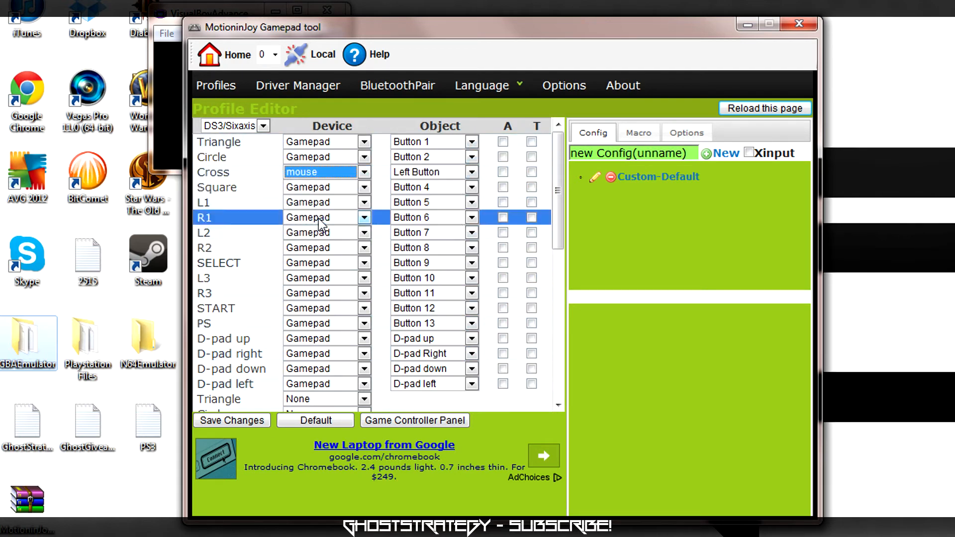
pyautogui.click(472, 172)
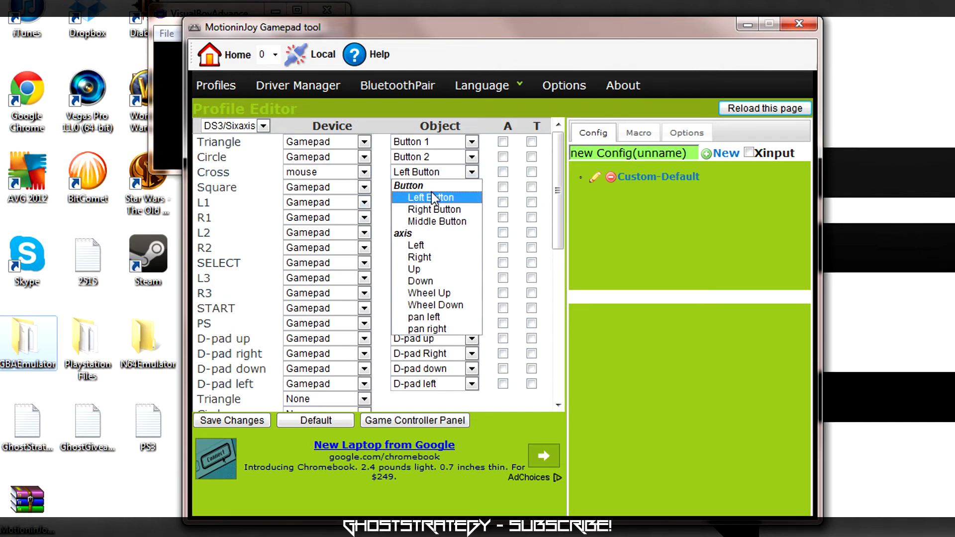
pyautogui.click(432, 197)
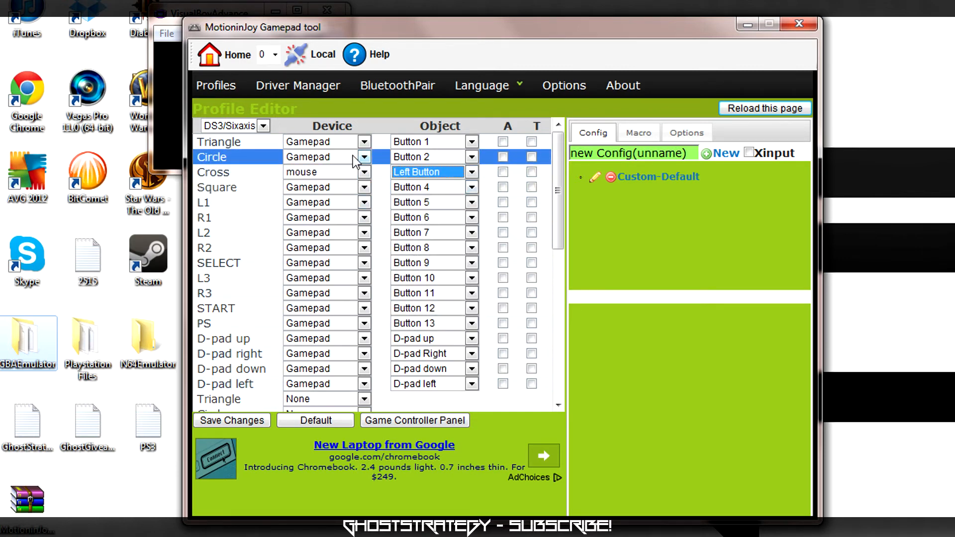
pyautogui.click(364, 157)
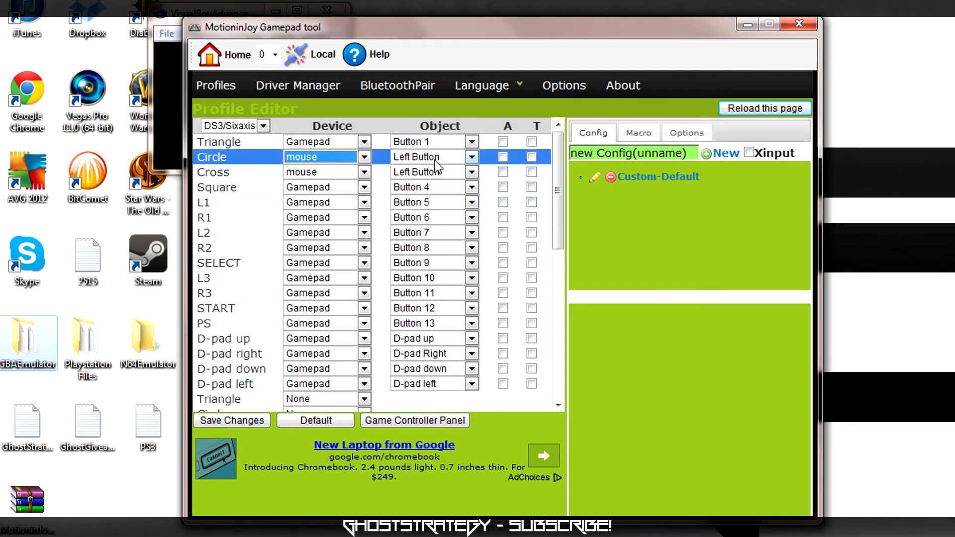
pyautogui.click(472, 157)
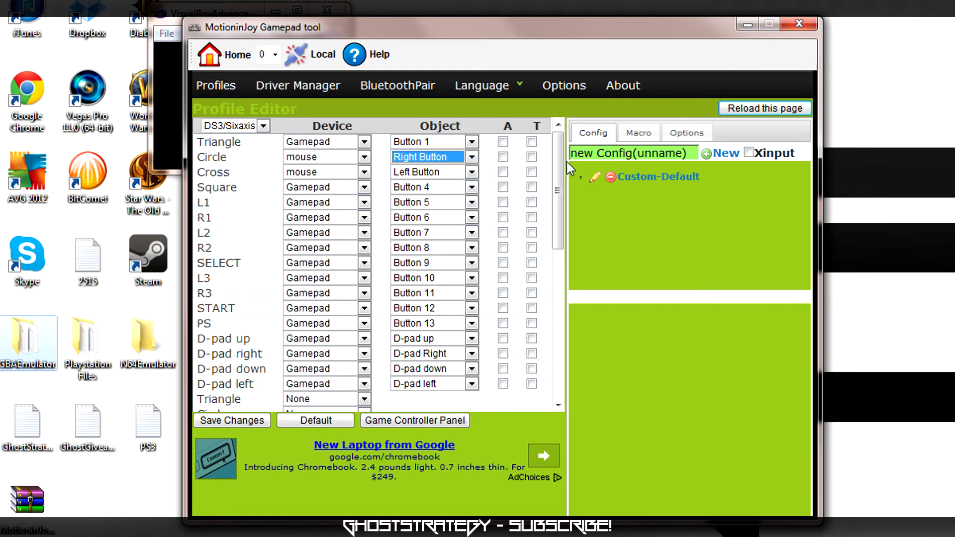
# Step: Map left stick x+ to mouse Right, x- to Left, and y+ to Down
pyautogui.scroll(-3)
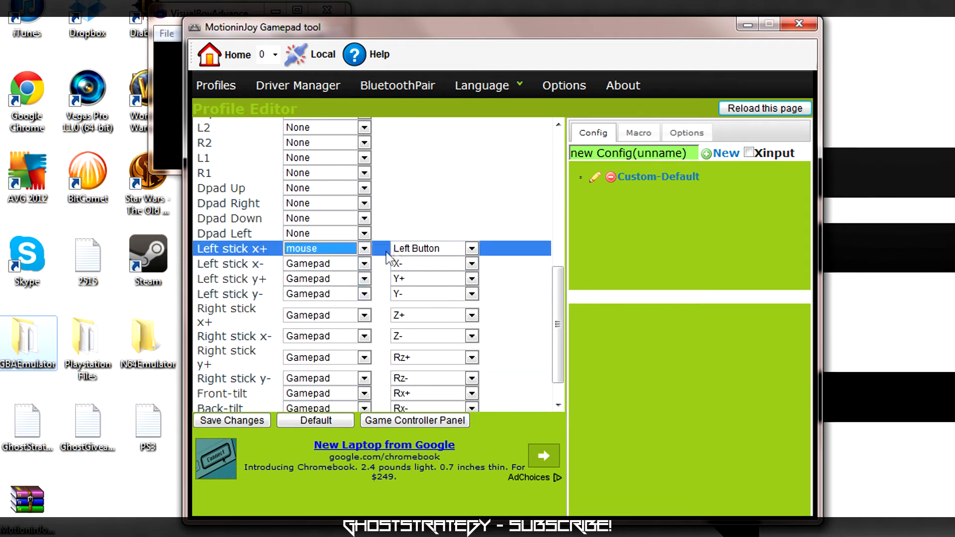
pyautogui.click(471, 247)
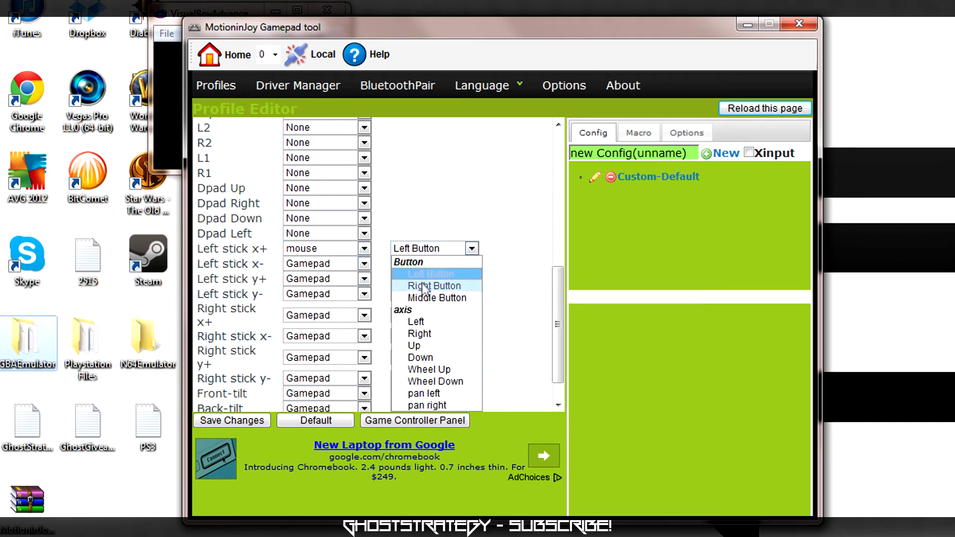
pyautogui.moveTo(437, 333)
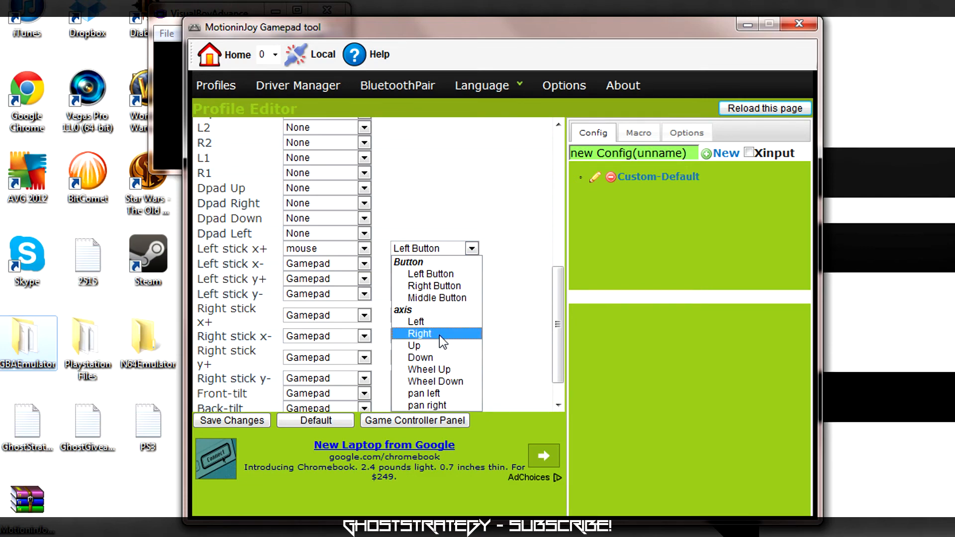
pyautogui.click(418, 333)
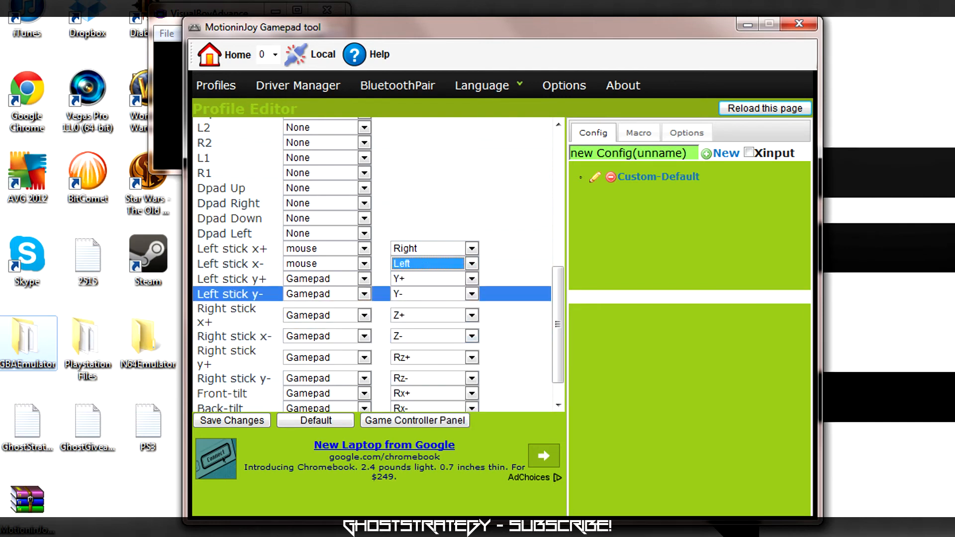
pyautogui.click(236, 279)
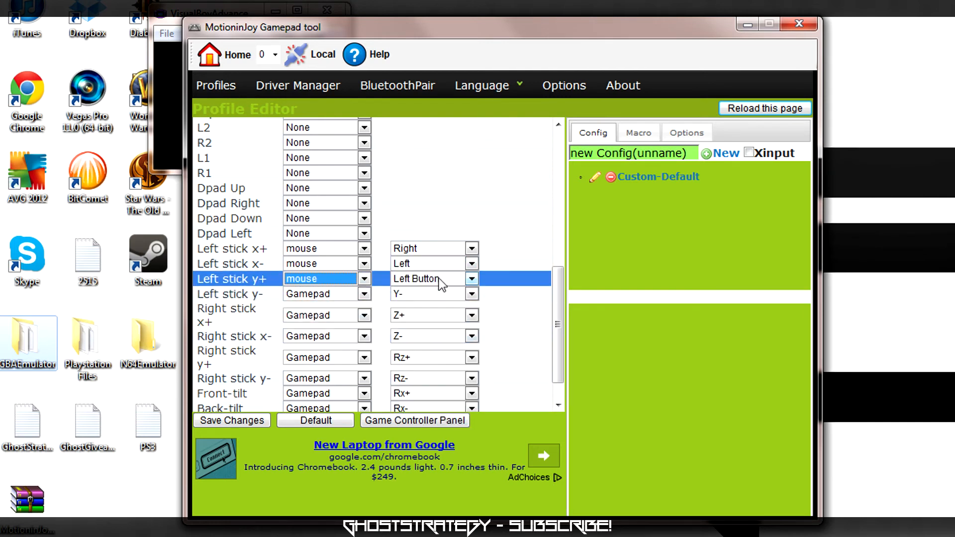
pyautogui.click(470, 279)
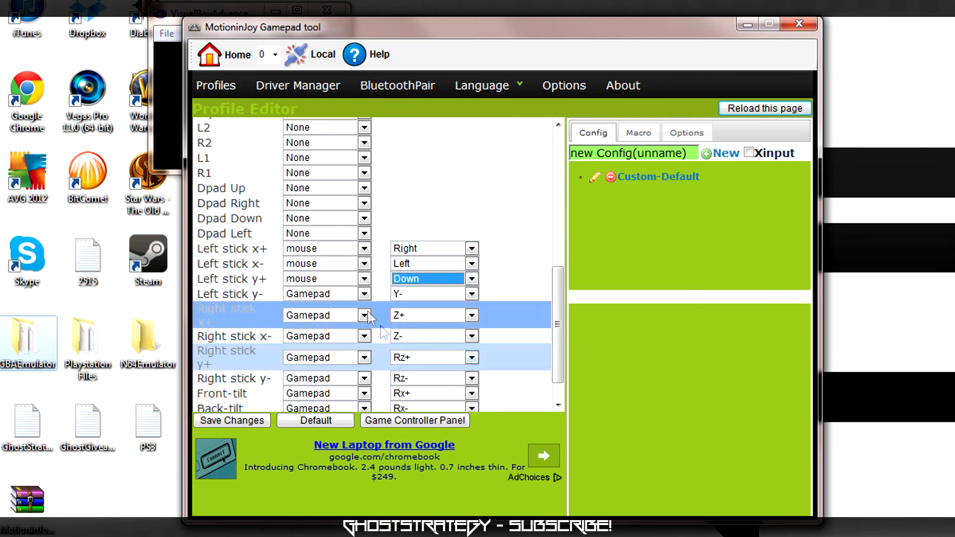